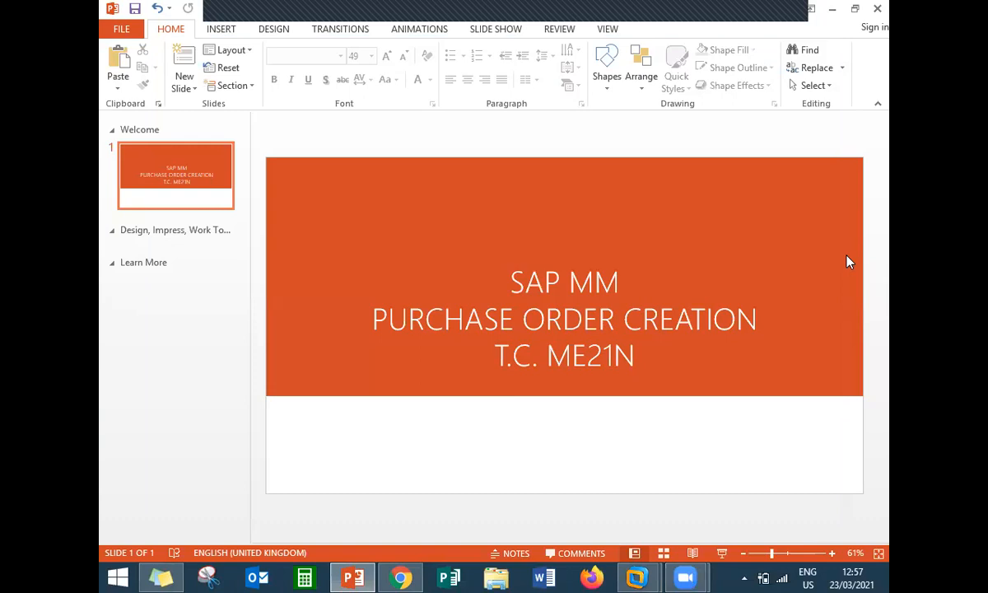
pyautogui.moveTo(783, 251)
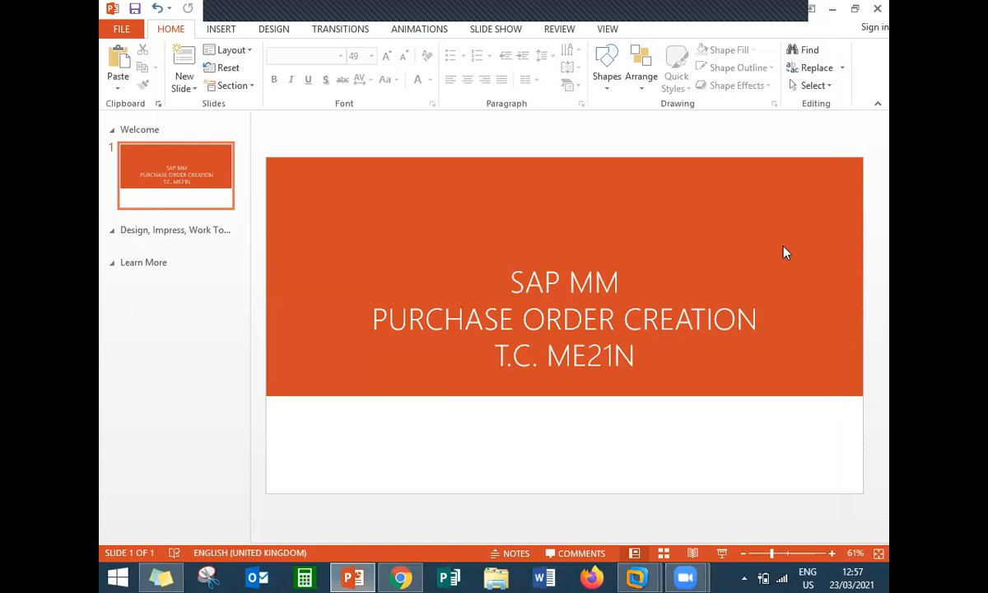
pyautogui.moveTo(646, 496)
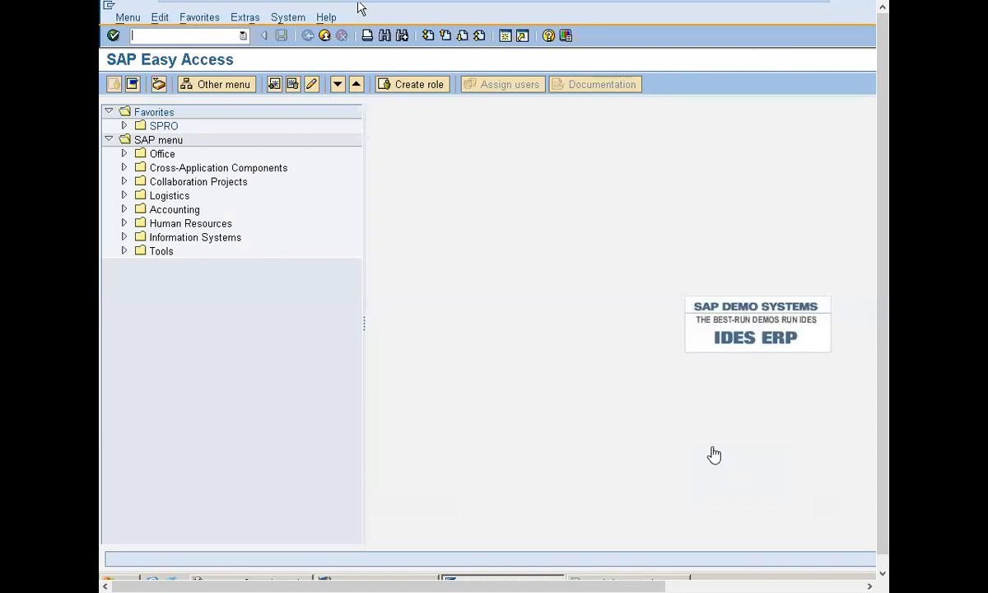
pyautogui.moveTo(387, 297)
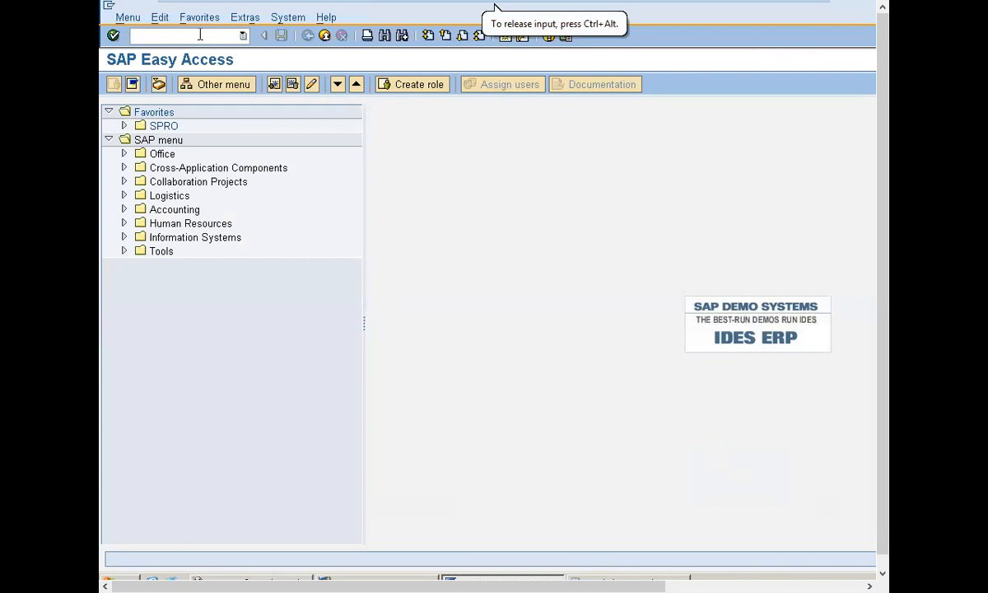
pyautogui.moveTo(201, 39)
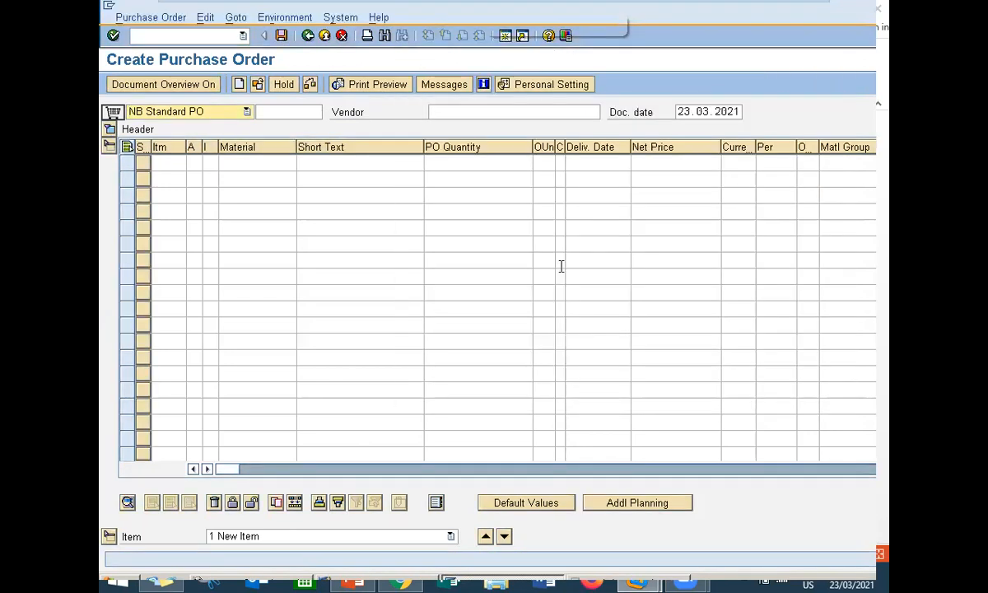
# Step: Enter vendor 2211 (JK INDS) with purchasing org 1111, purchasing group 000 and company code 1111
pyautogui.click(514, 111)
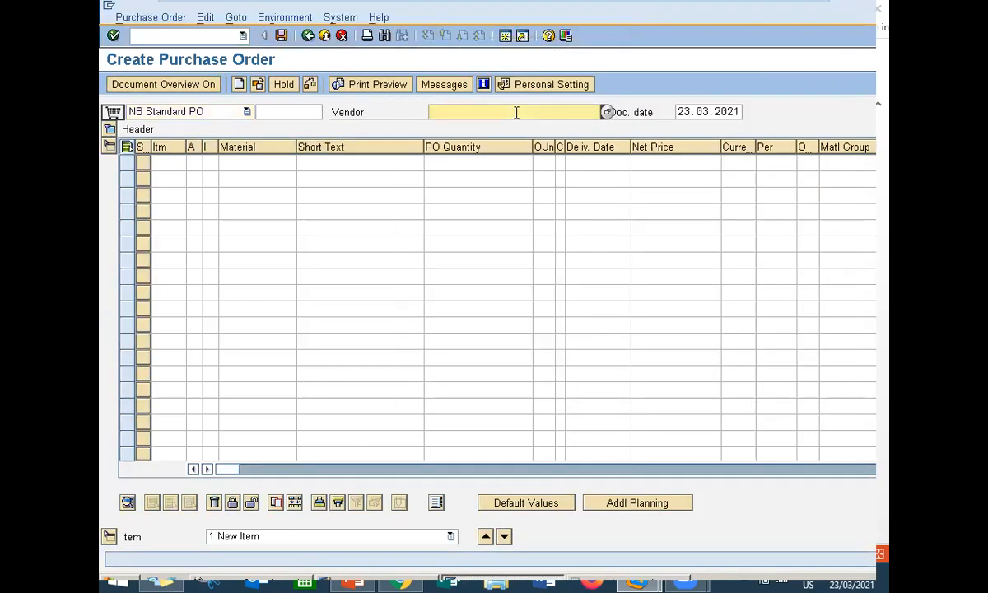
pyautogui.write('2211 JK INDS')
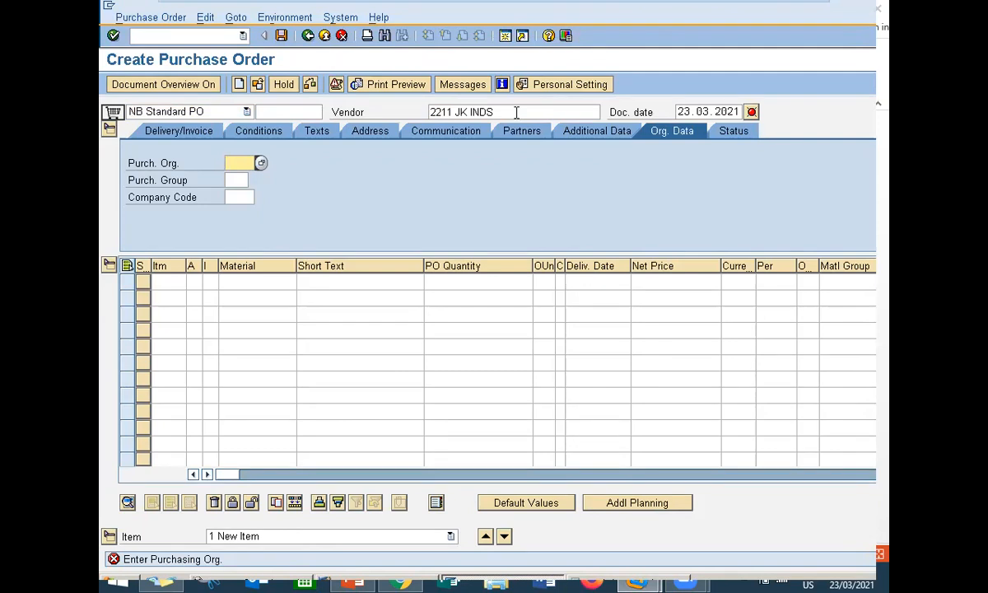
pyautogui.write('1111')
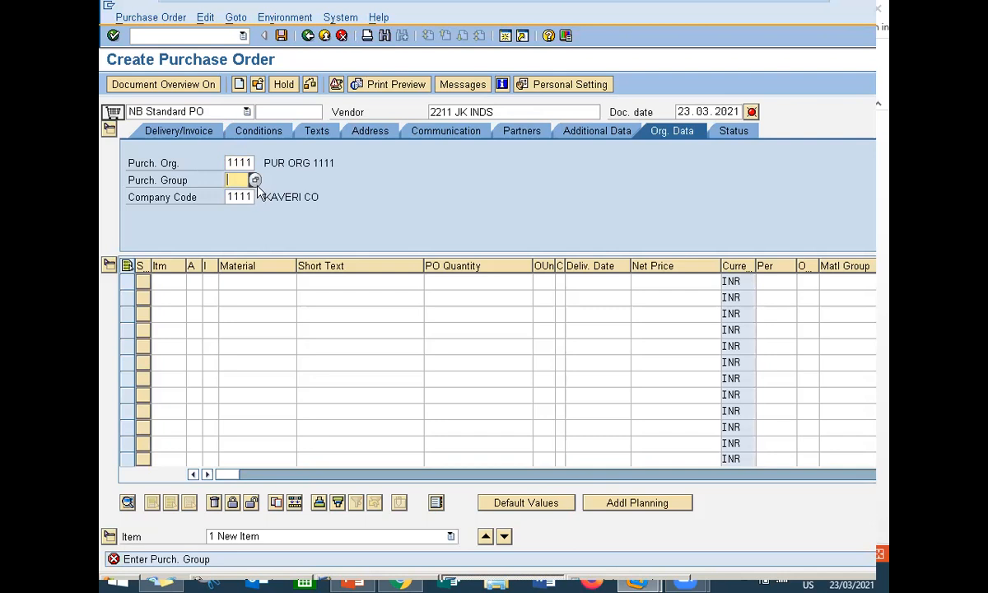
pyautogui.click(255, 179)
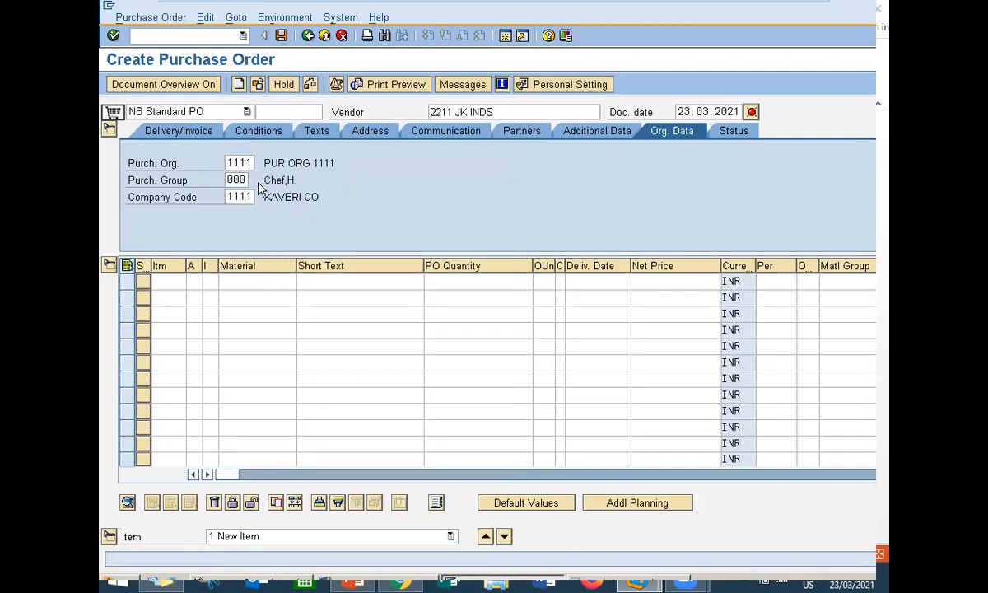
pyautogui.click(236, 180)
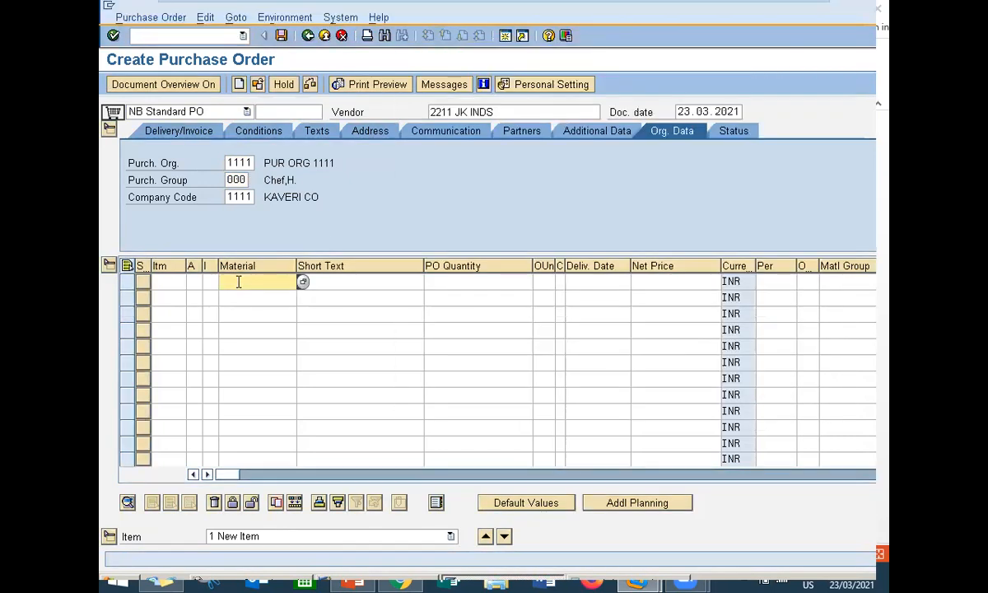
# Step: Fill item 10 with material 1467, quantity 10 and net price 1,100 INR, then recalculate
pyautogui.write('1467')
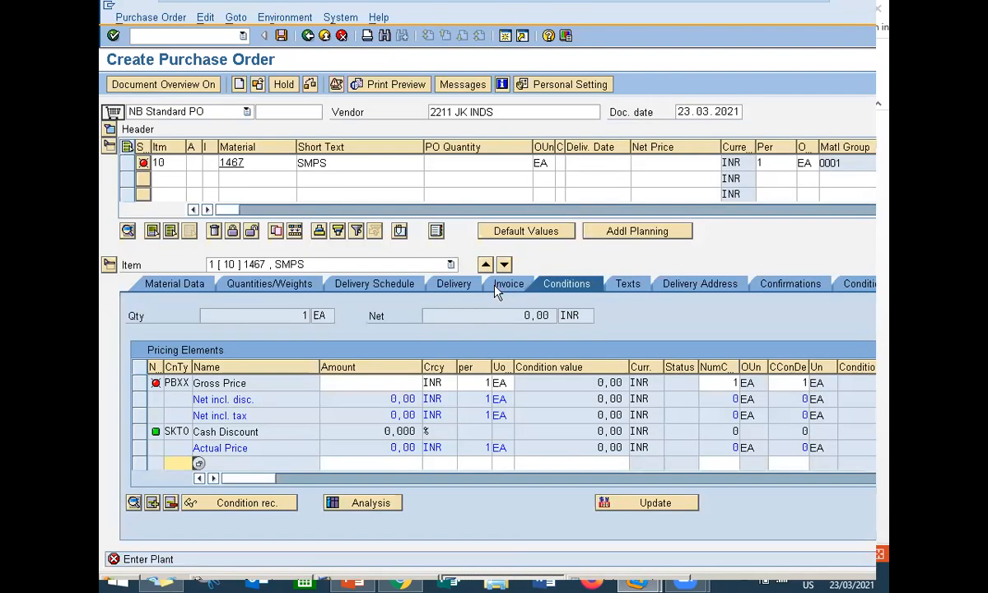
pyautogui.write('10')
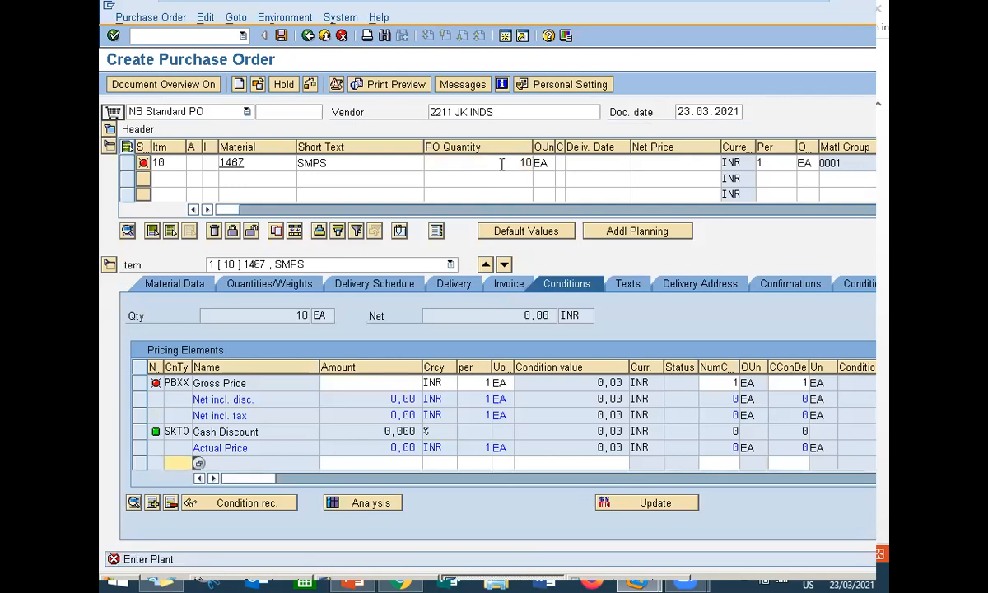
pyautogui.click(673, 162)
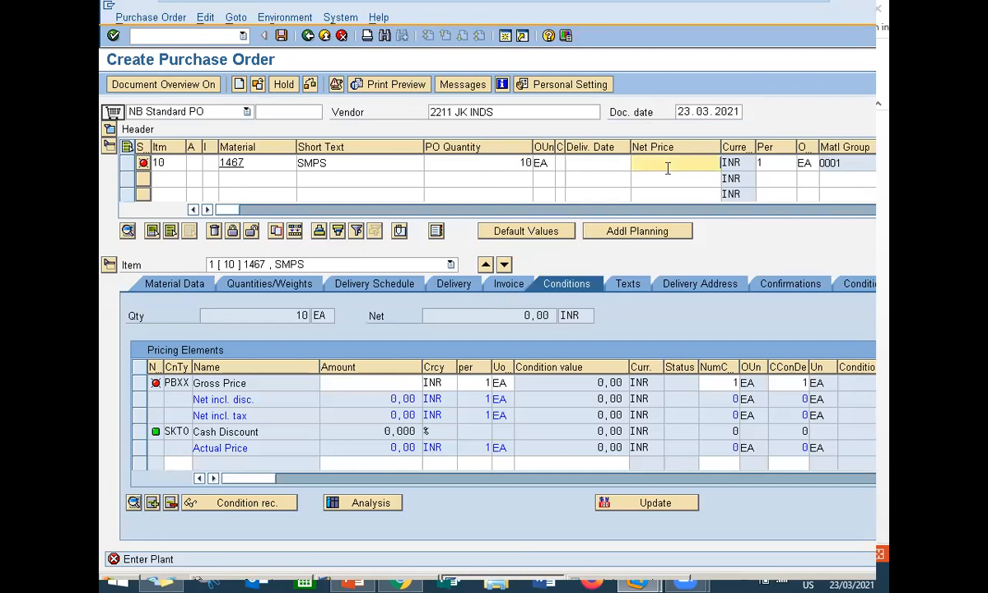
pyautogui.write('1100')
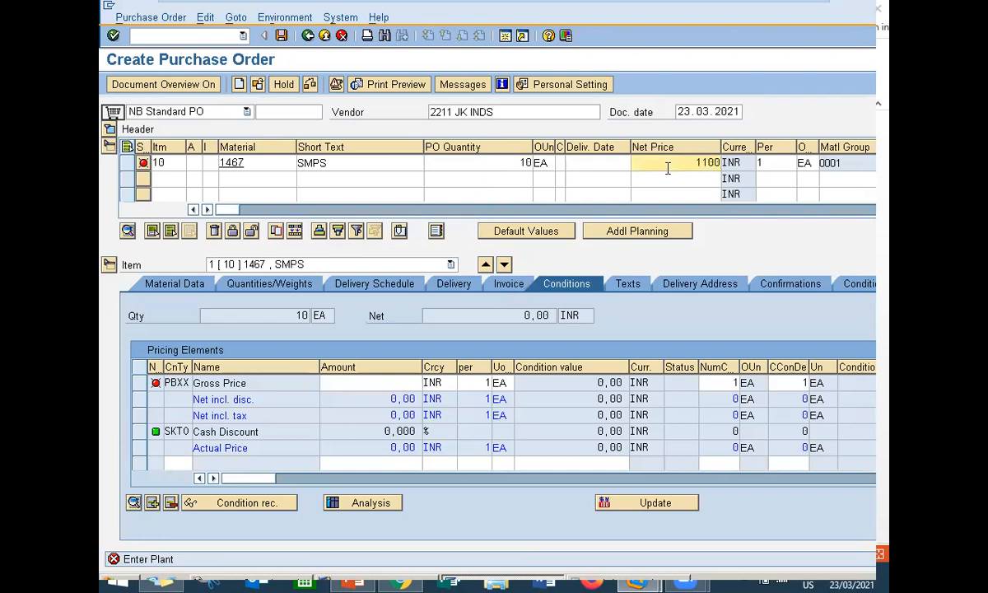
pyautogui.press('Enter')
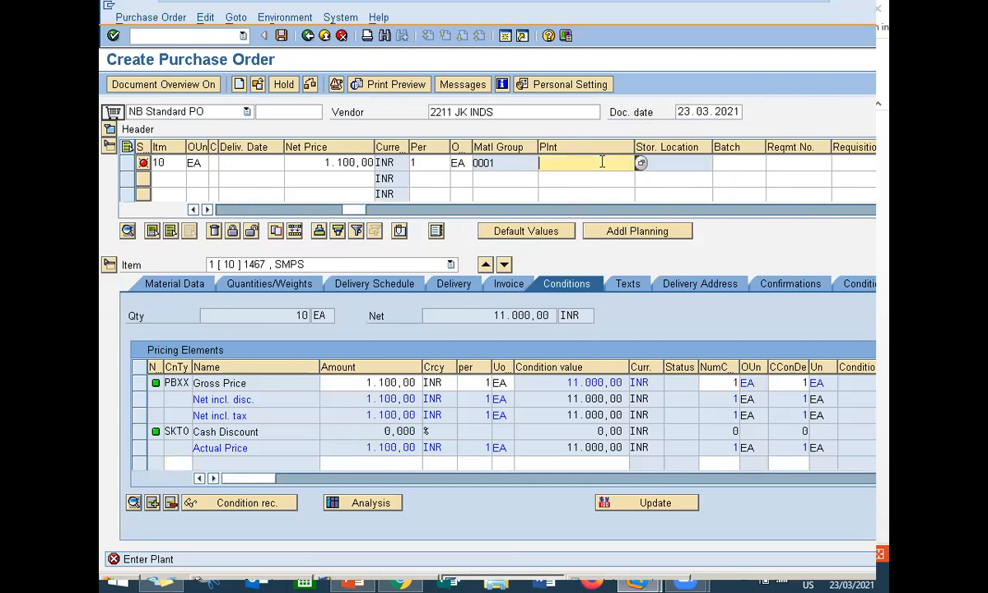
# Step: Give item 10 plant 1111 (KAVERI PLANT) and storage location 1111
pyautogui.write('1111')
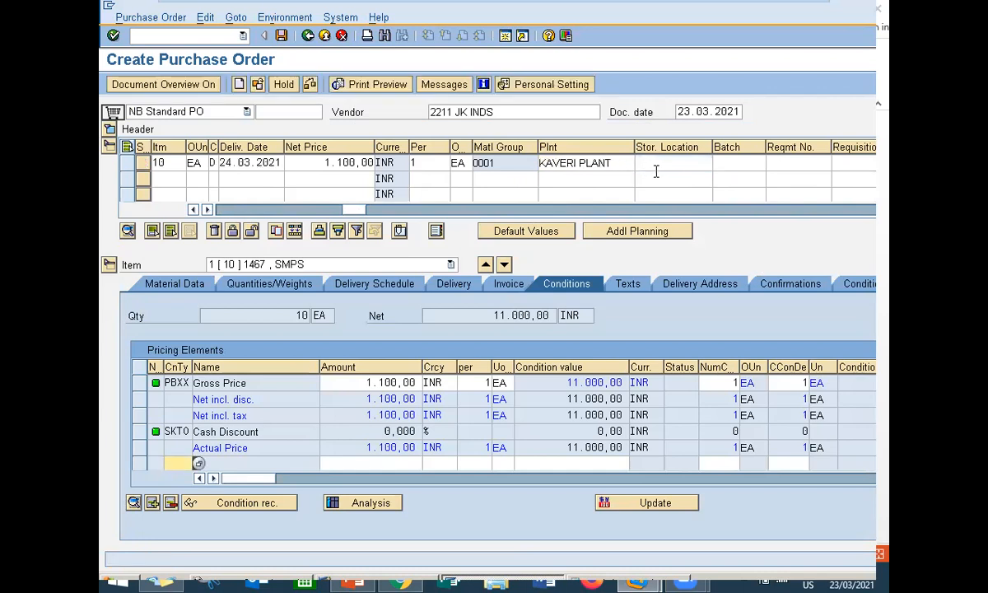
pyautogui.click(671, 162)
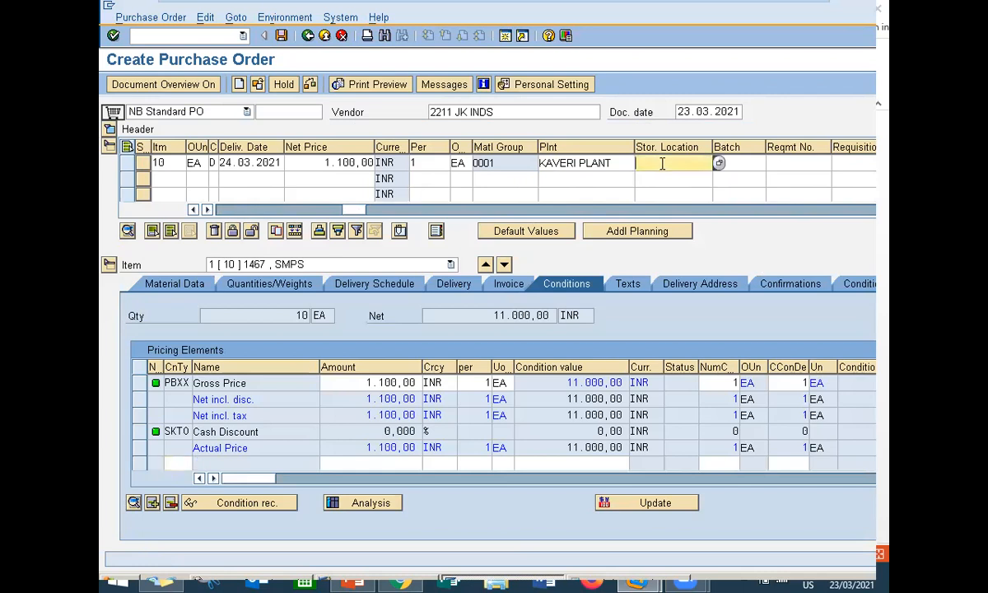
pyautogui.write('1111')
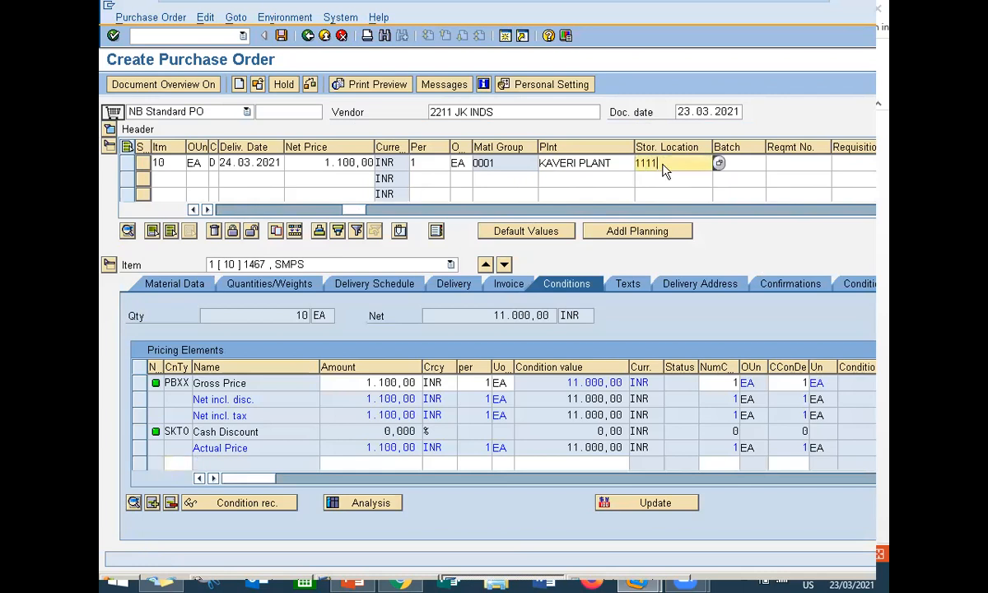
pyautogui.write('STOR LOC ROH')
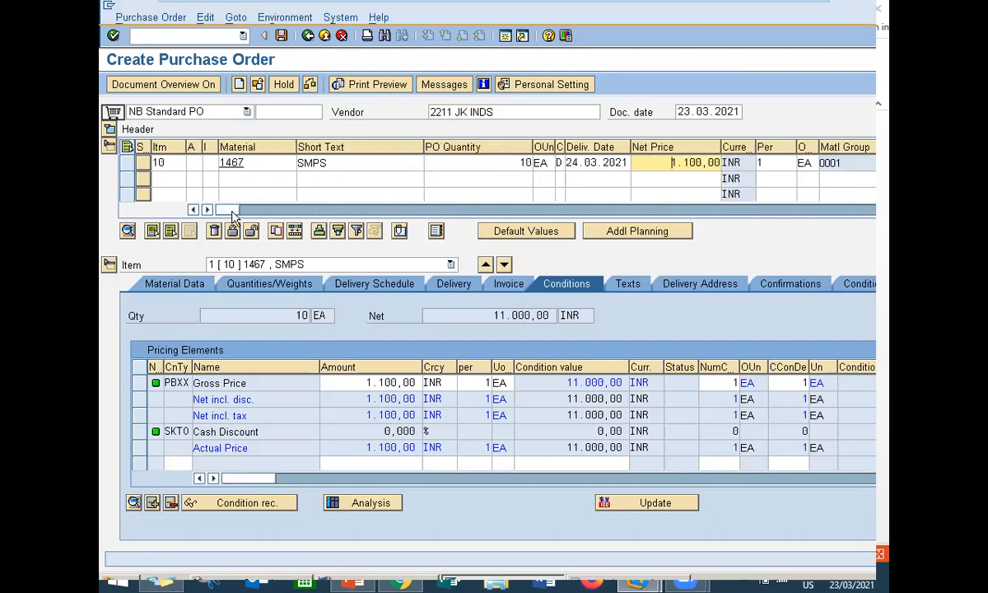
pyautogui.write('A')
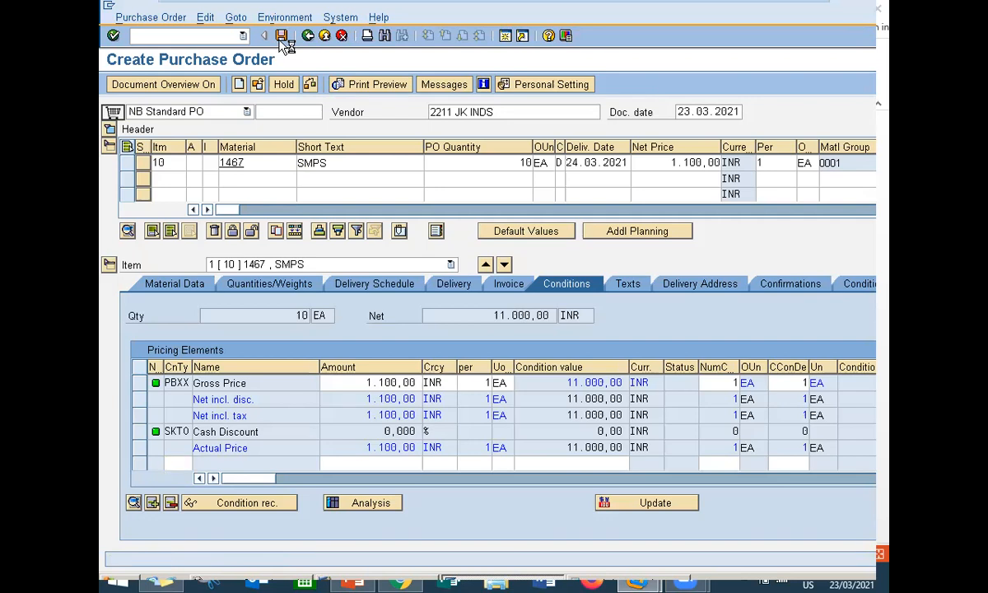
pyautogui.click(281, 35)
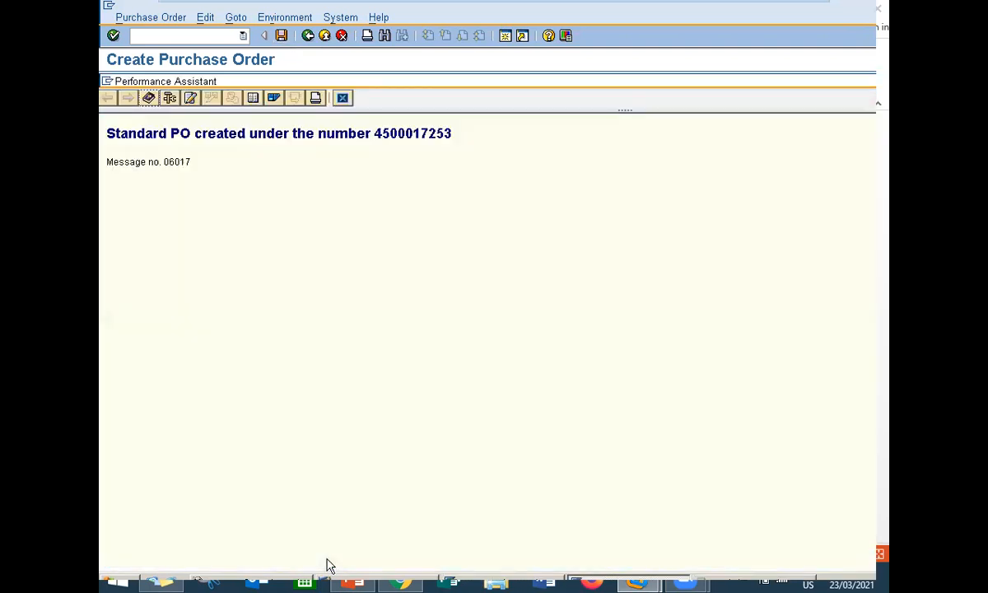
pyautogui.moveTo(148, 97)
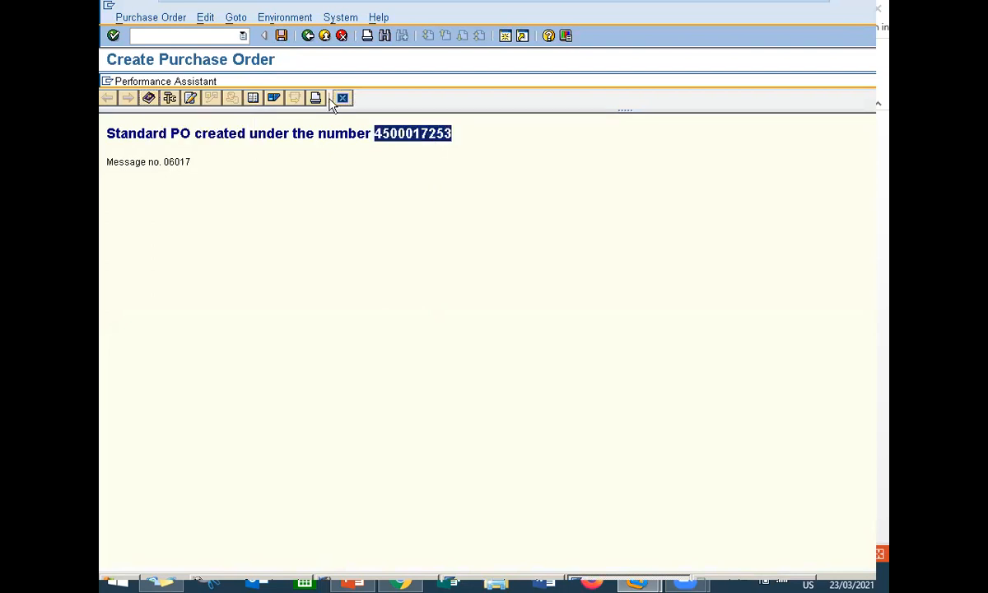
pyautogui.click(342, 98)
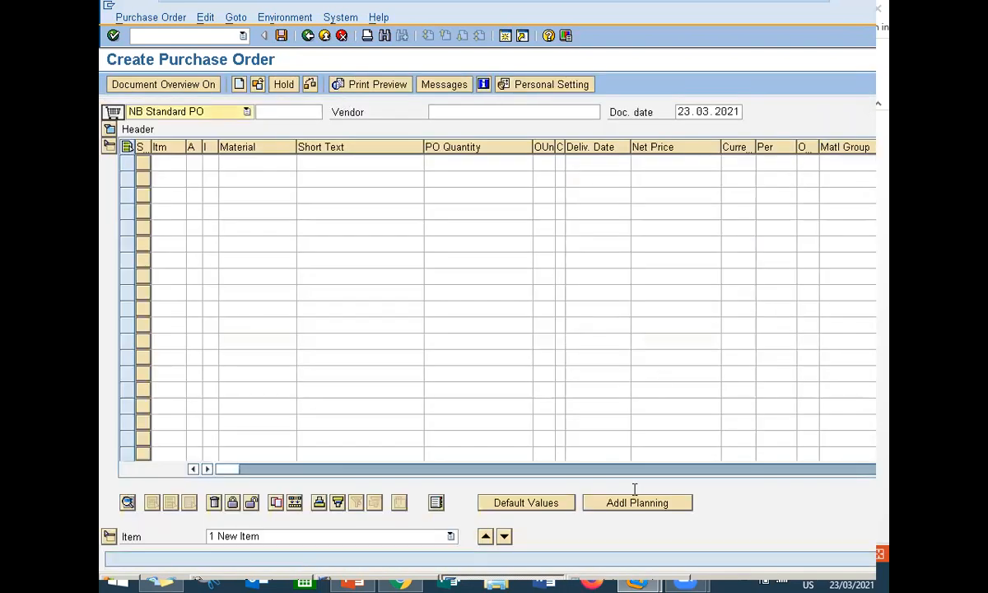
pyautogui.moveTo(679, 551)
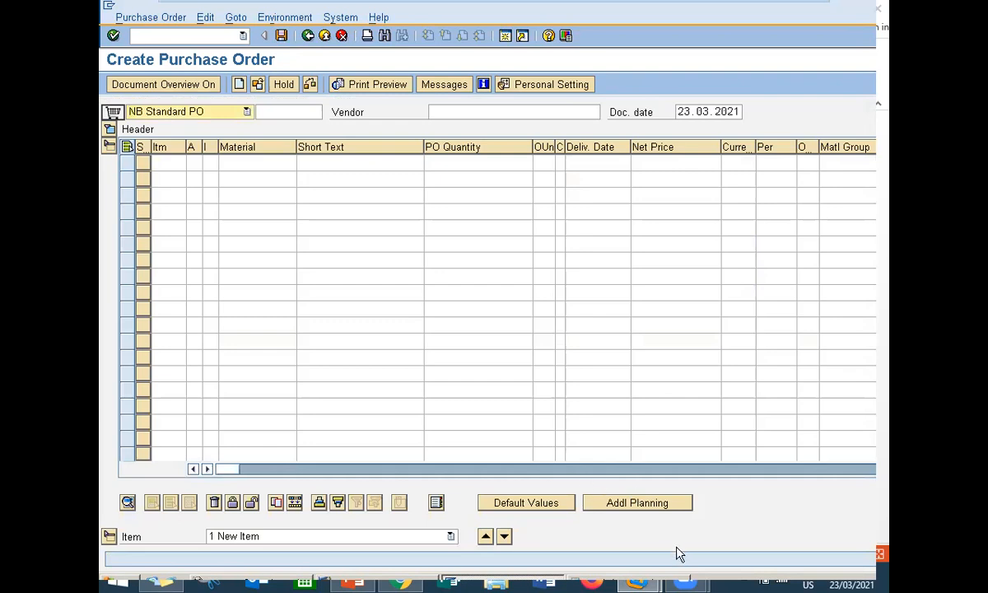
pyautogui.moveTo(644, 578)
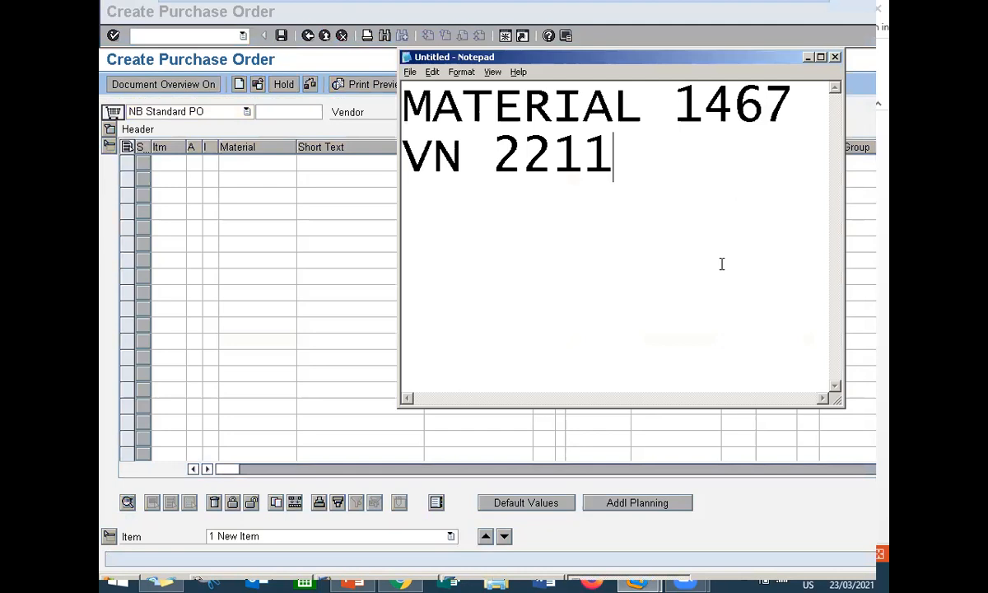
pyautogui.write('4500017253')
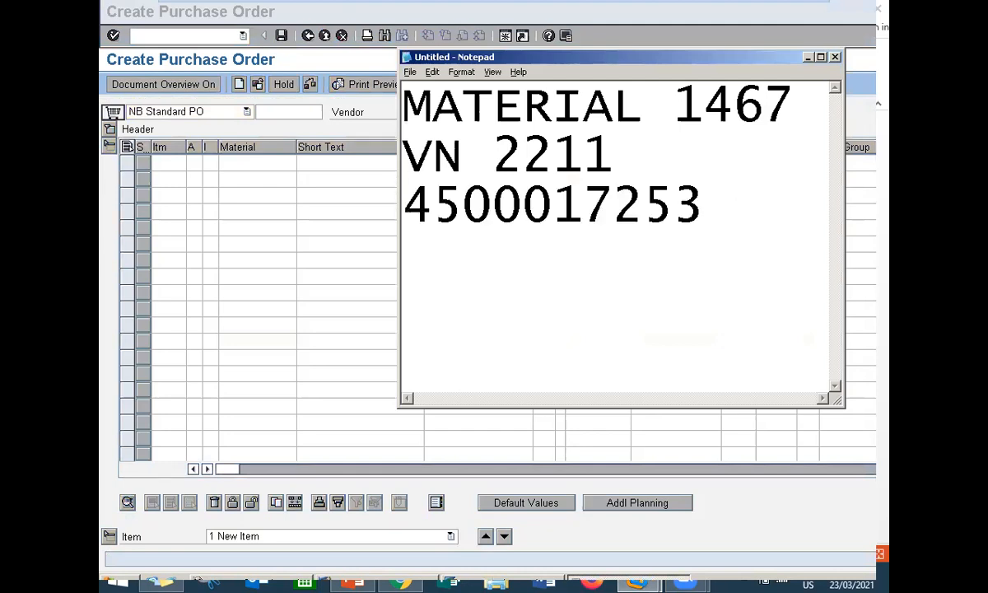
pyautogui.write('PO')
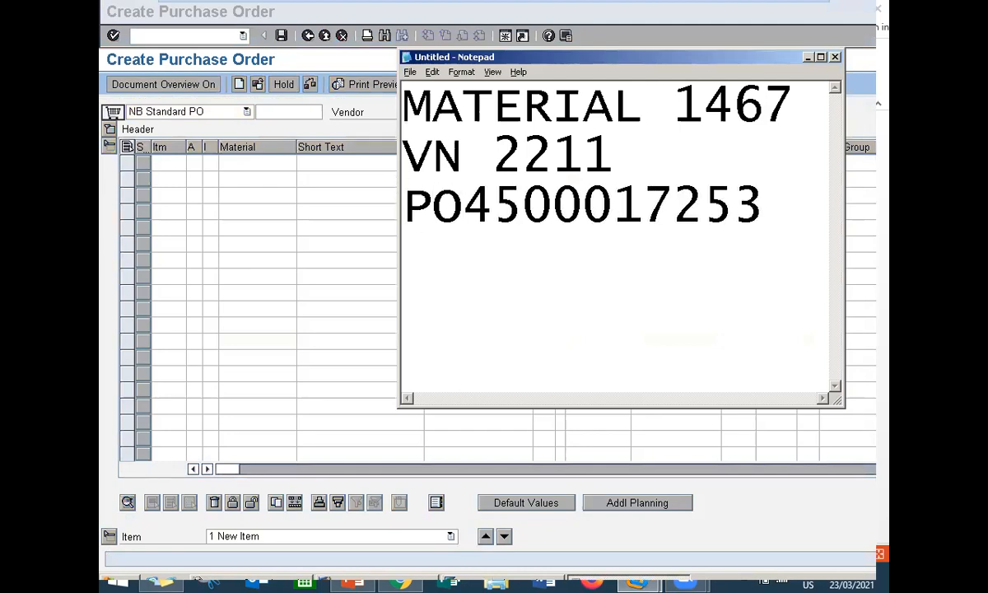
pyautogui.click(466, 204)
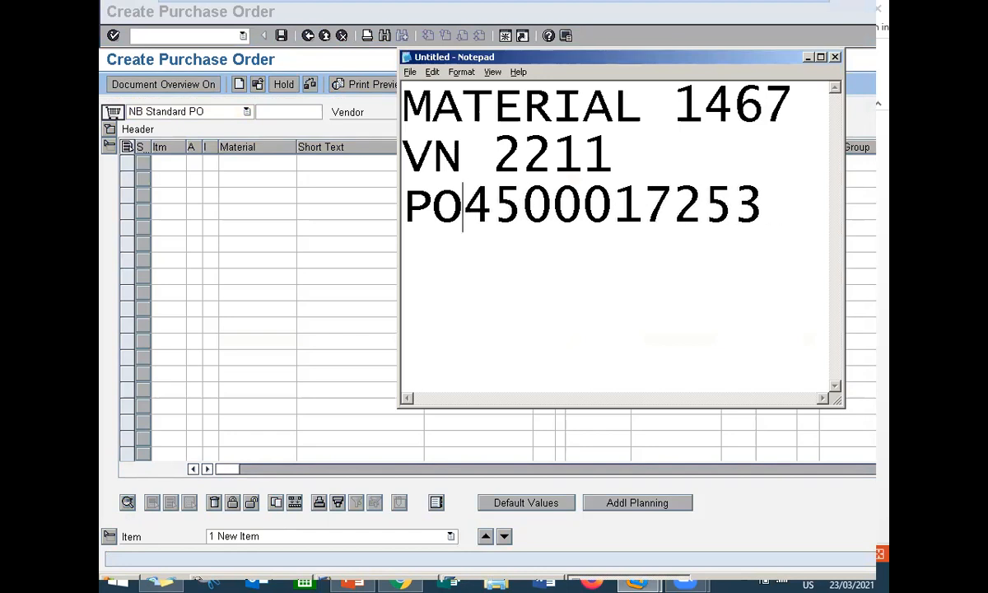
pyautogui.write(':')
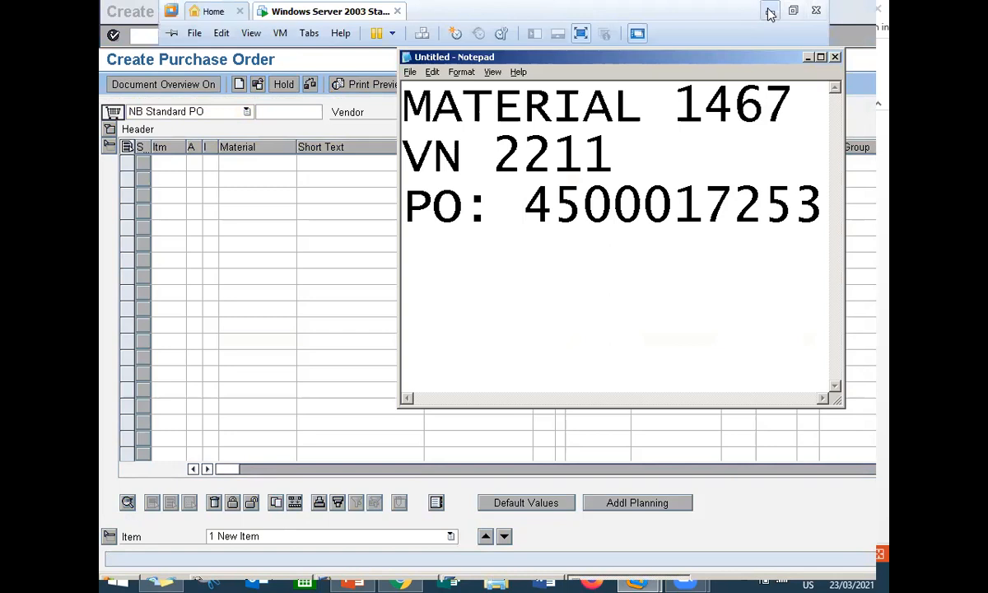
pyautogui.click(352, 577)
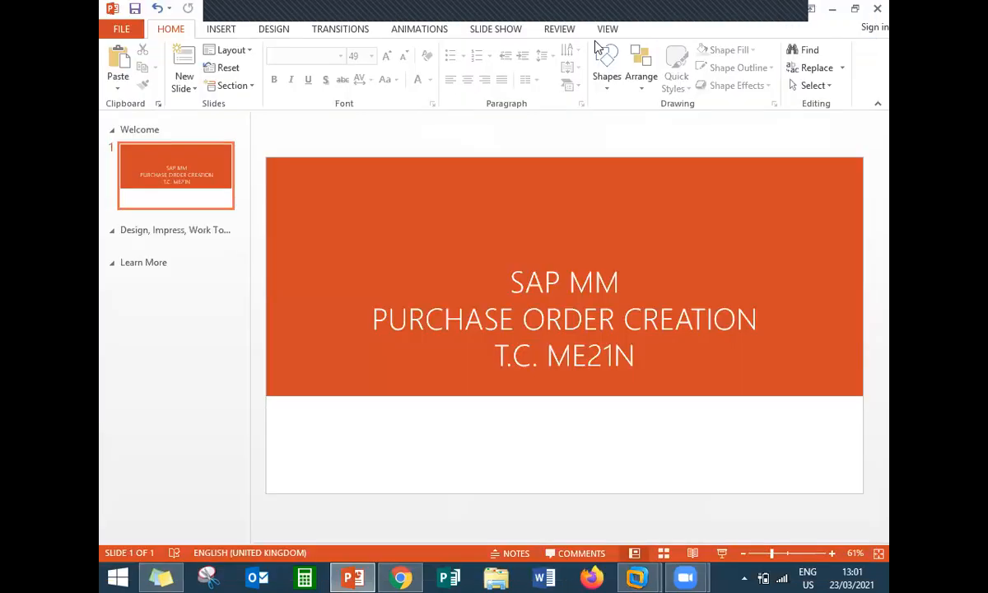